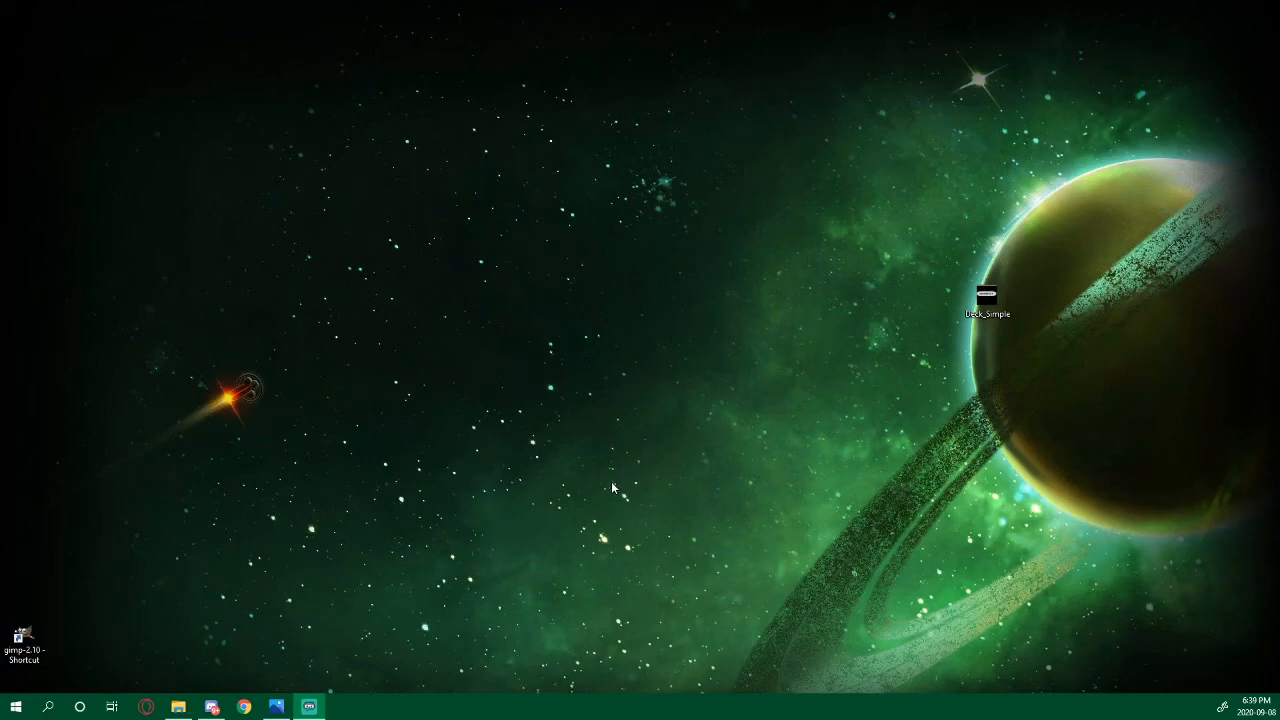
mouse_move(492, 541)
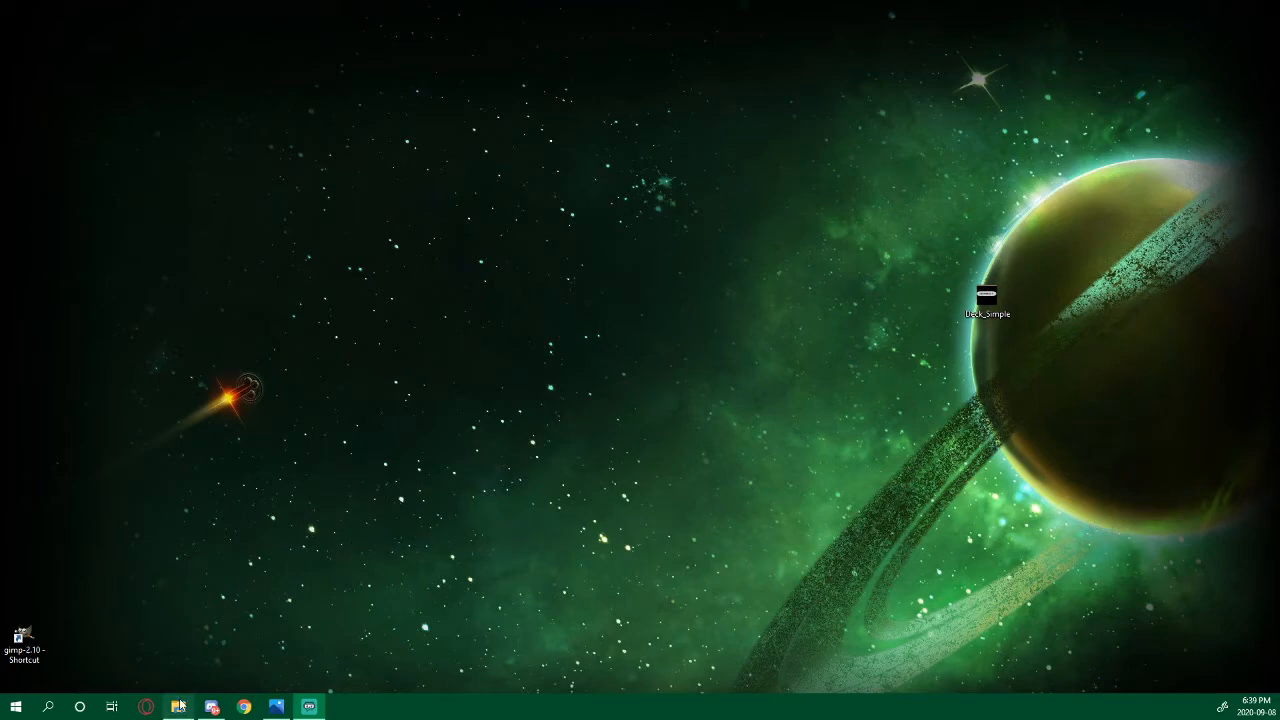
Open Griptape_Template_Simple from SkaterXL Custom Templates > My Templates in File Explorer
left_click(178, 707)
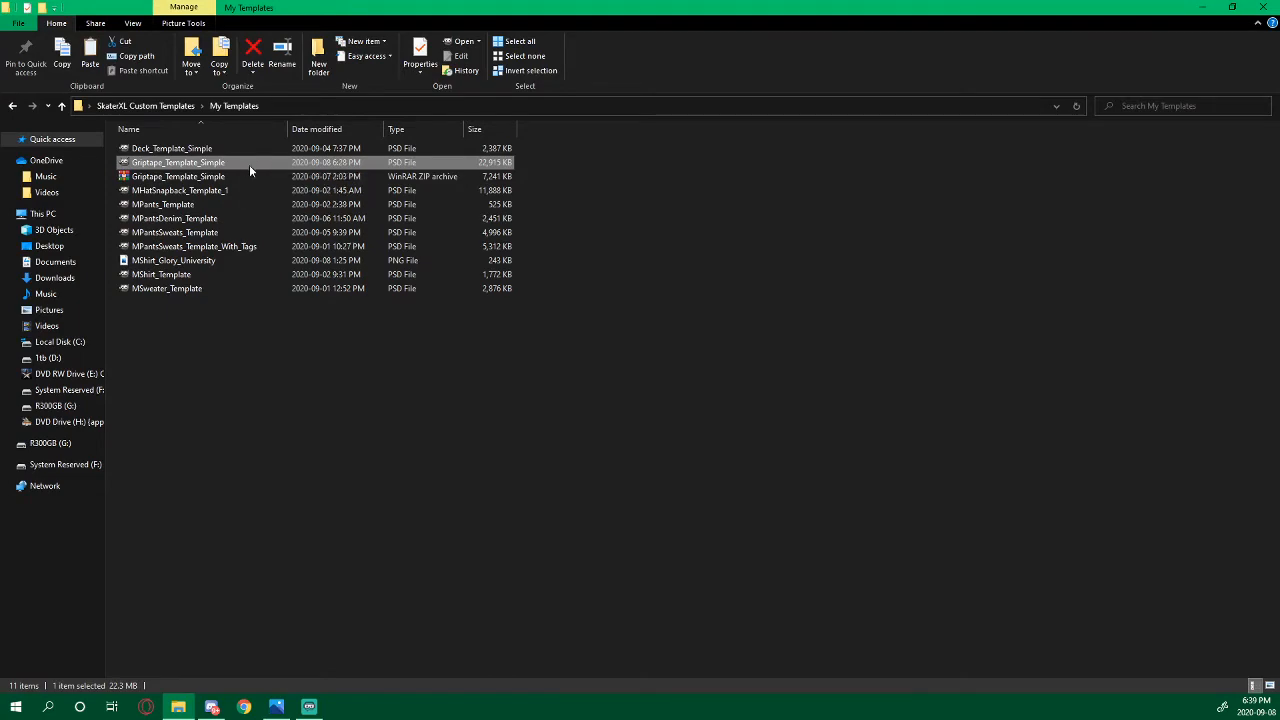
double_click(178, 162)
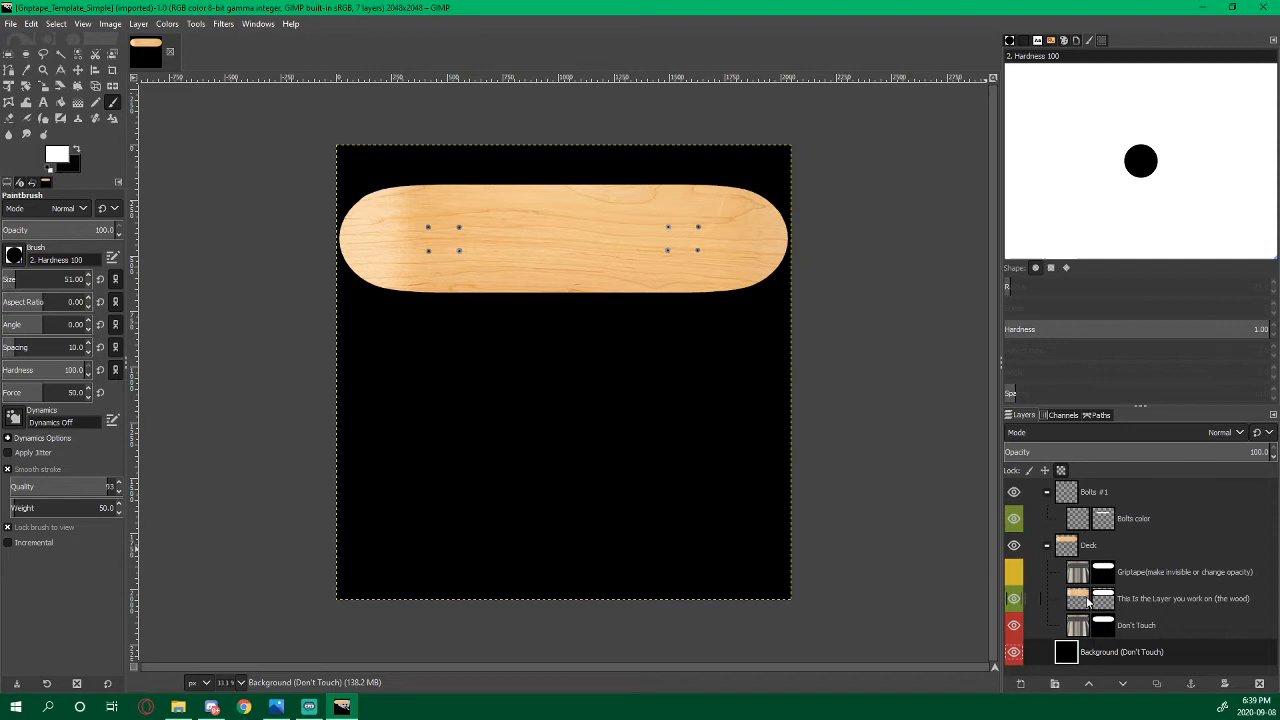
Paste the copied Blind logo onto the wood layer and anchor it
left_click(1180, 598)
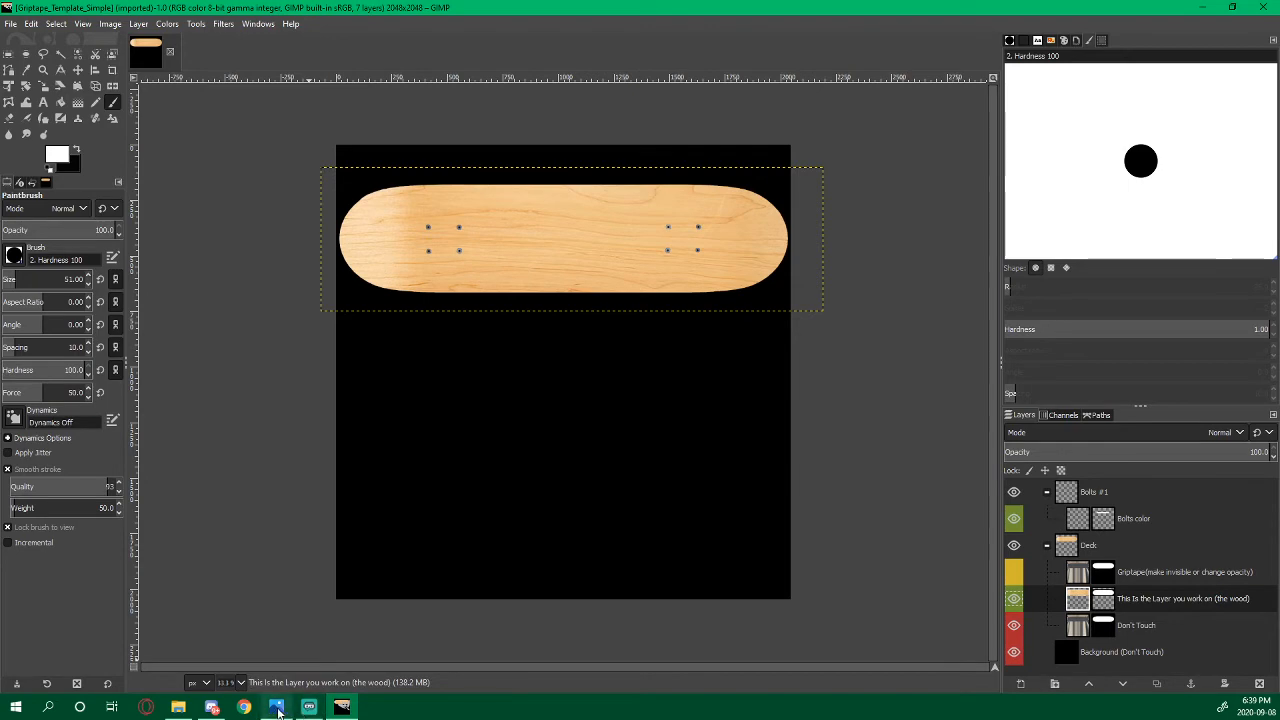
left_click(276, 707)
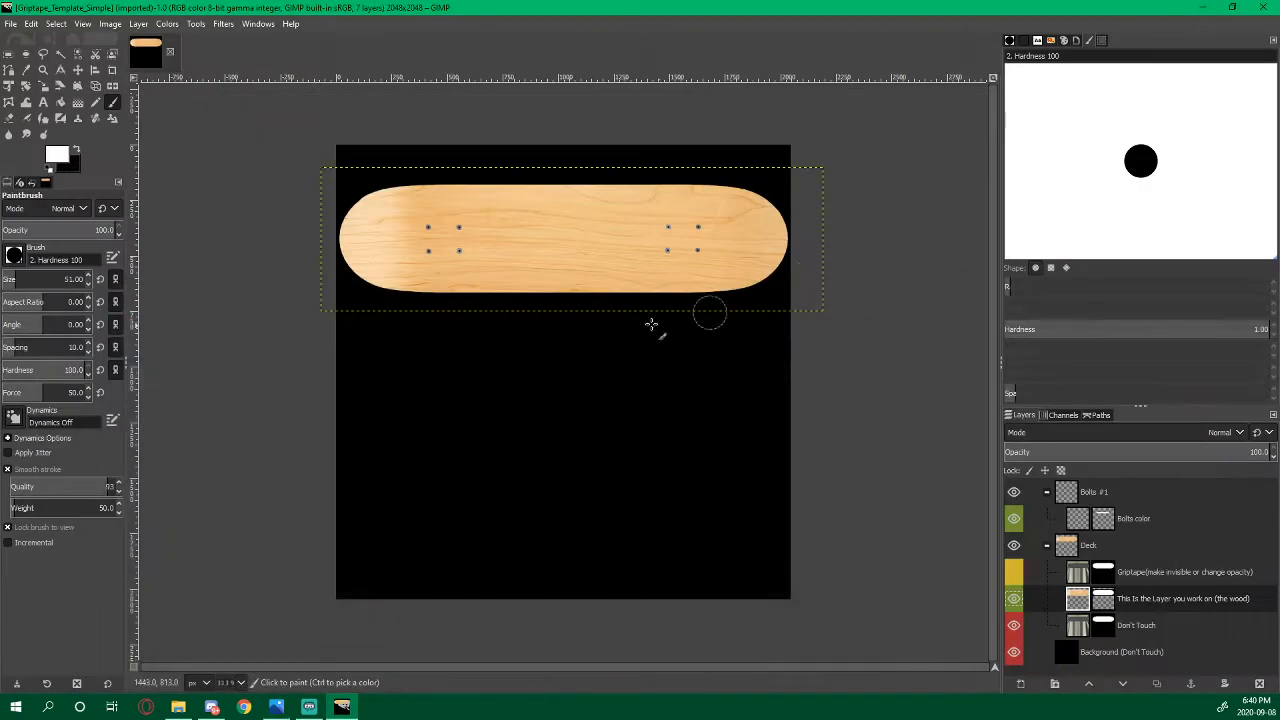
right_click(575, 240)
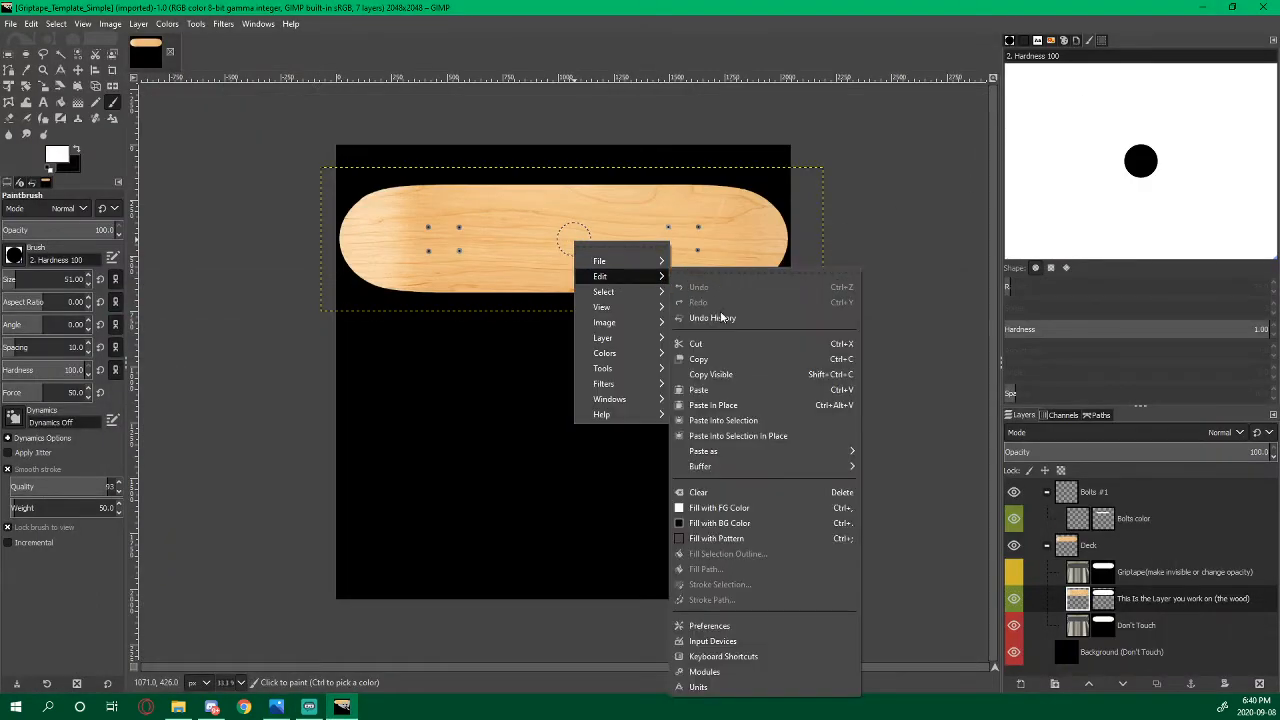
left_click(713, 405)
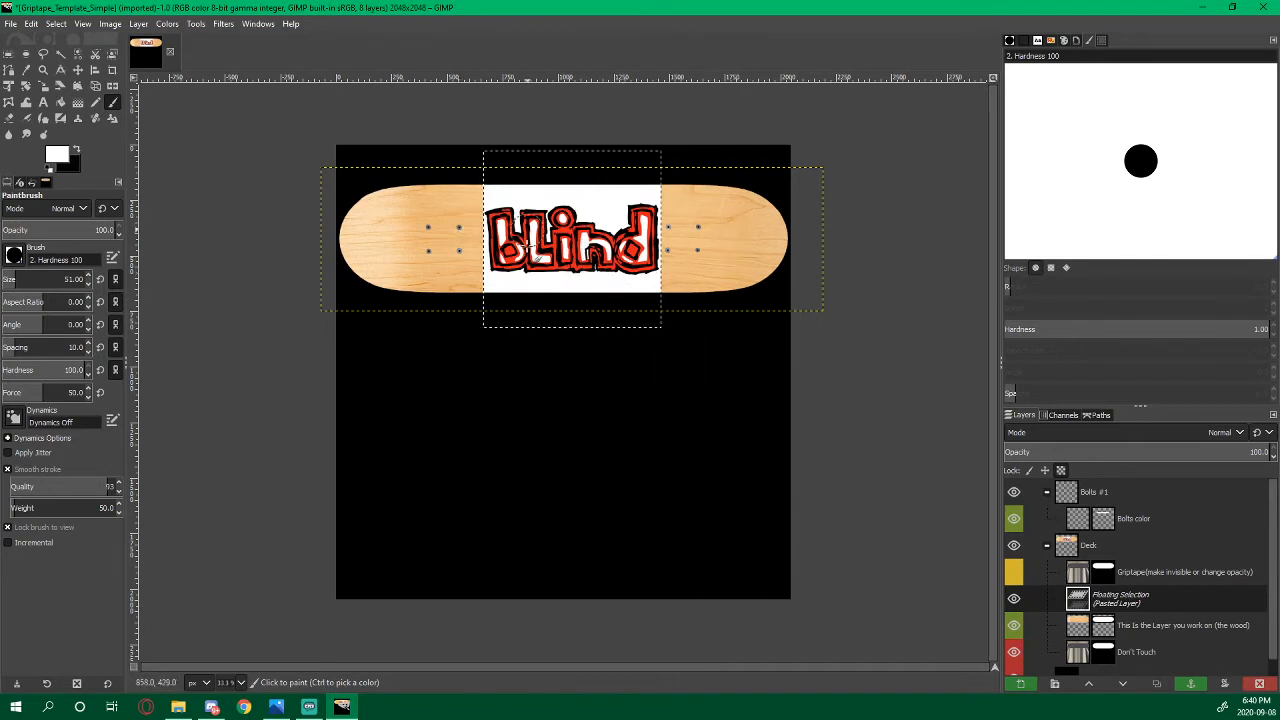
left_click(540, 245)
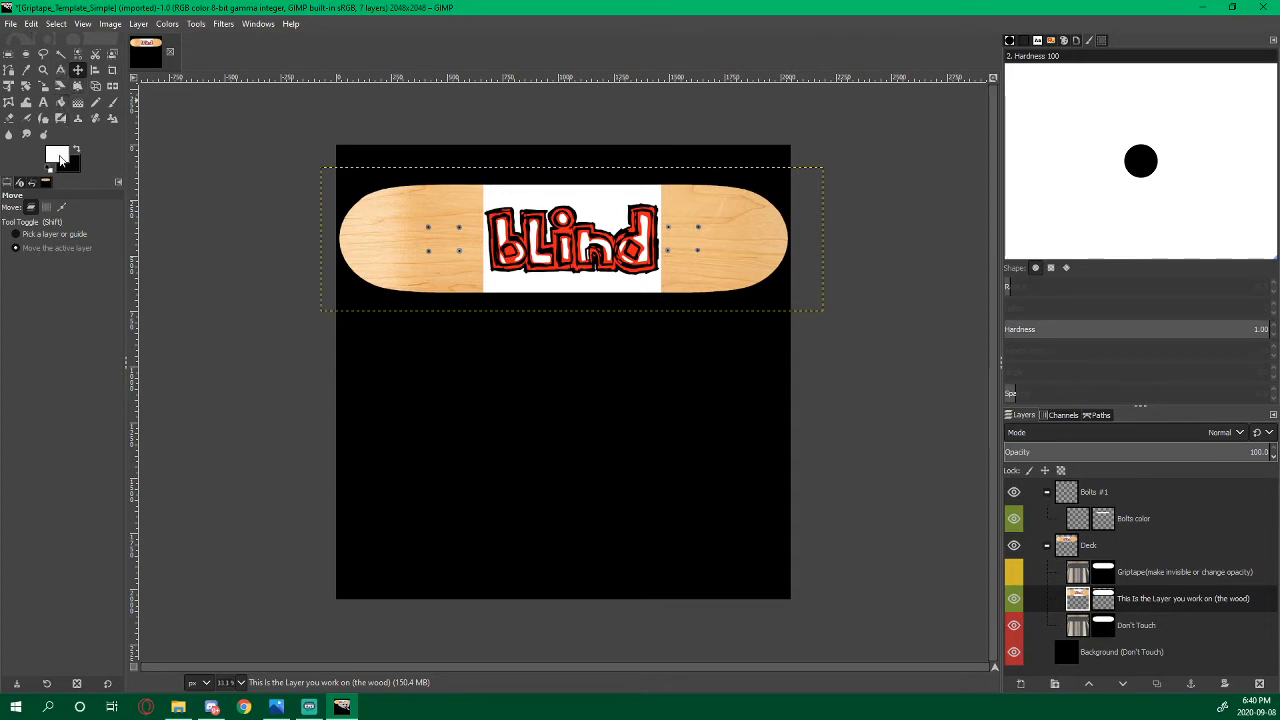
Bucket-fill the wood white, brush over leftover wood, and undo the stroke that damaged the logo
left_click(56, 152)
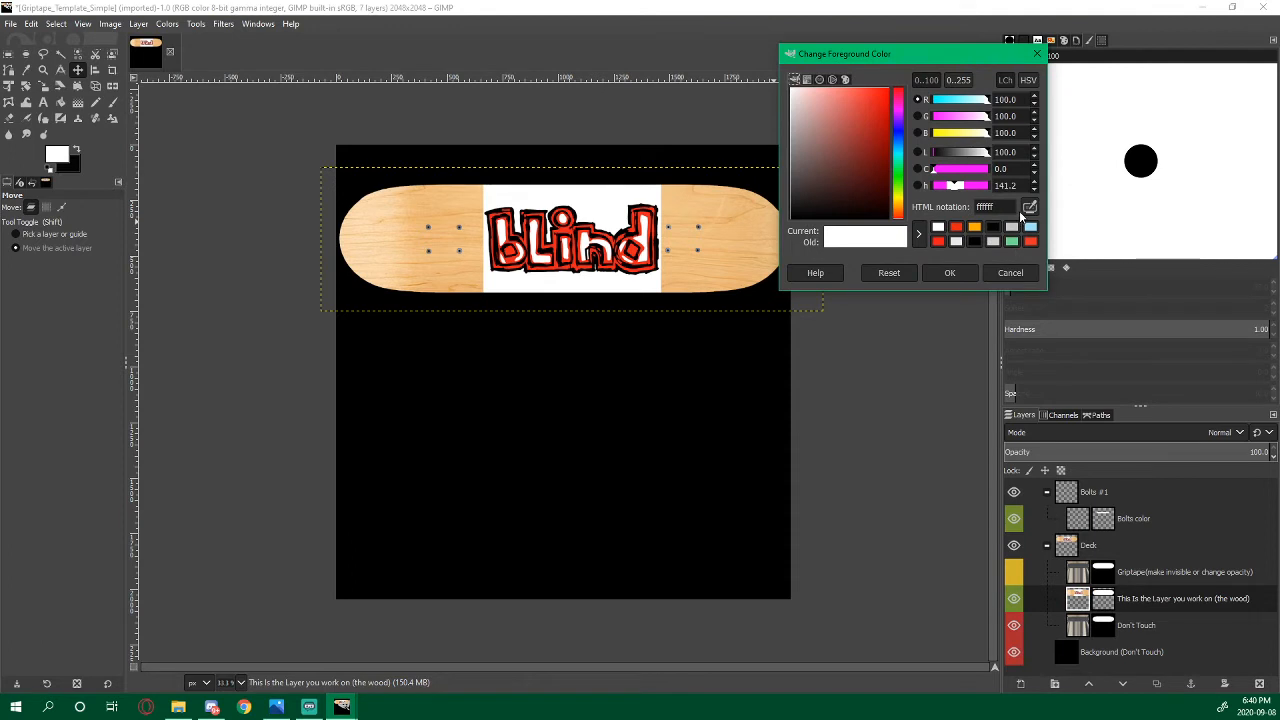
mouse_move(643, 290)
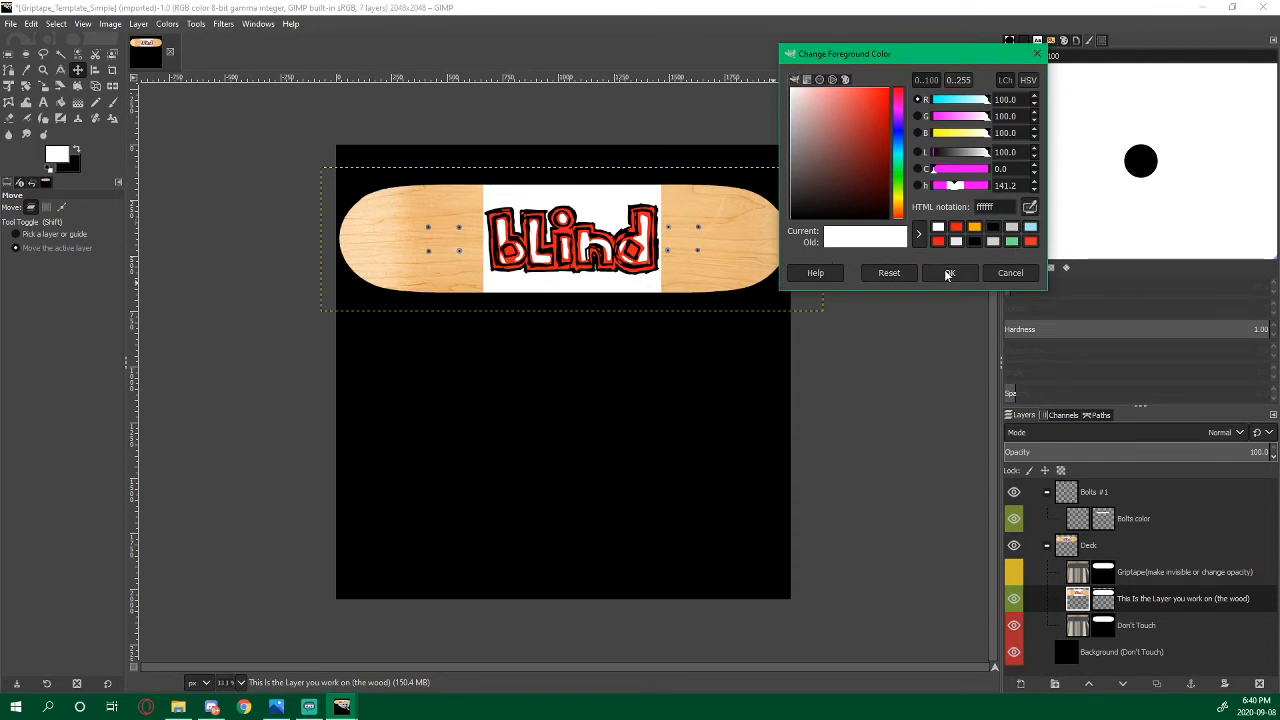
left_click(948, 272)
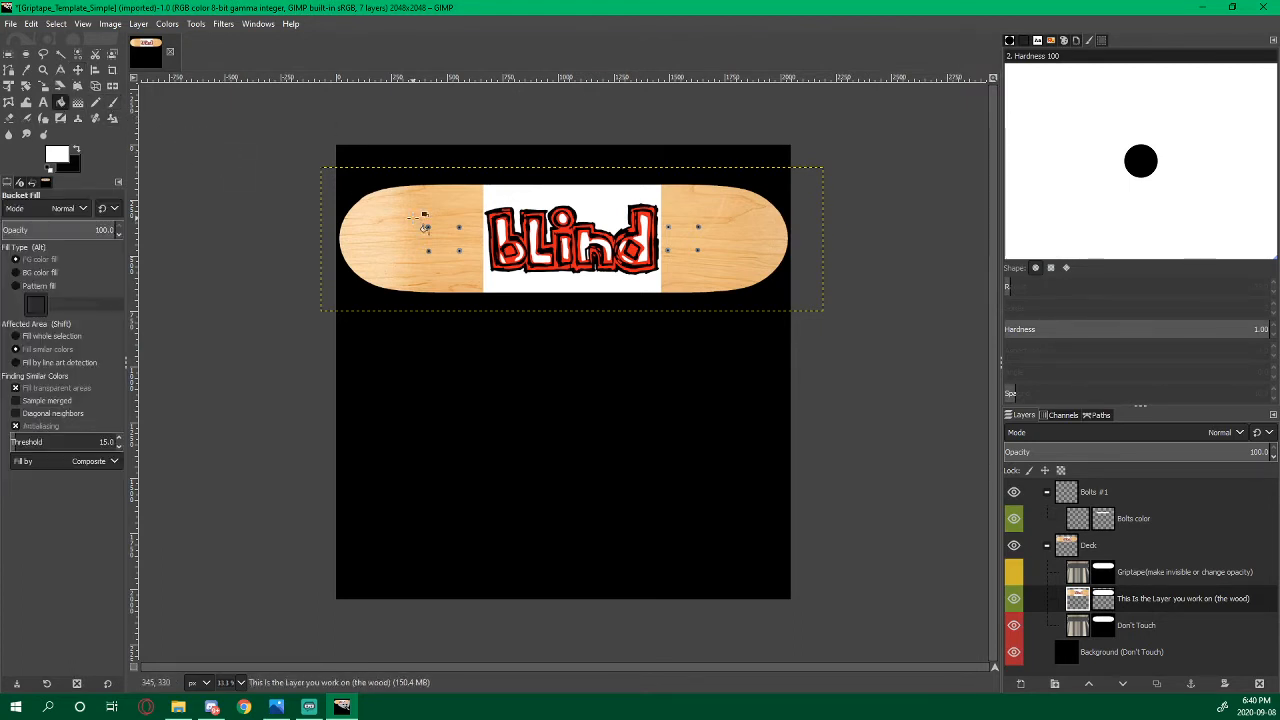
left_click(720, 240)
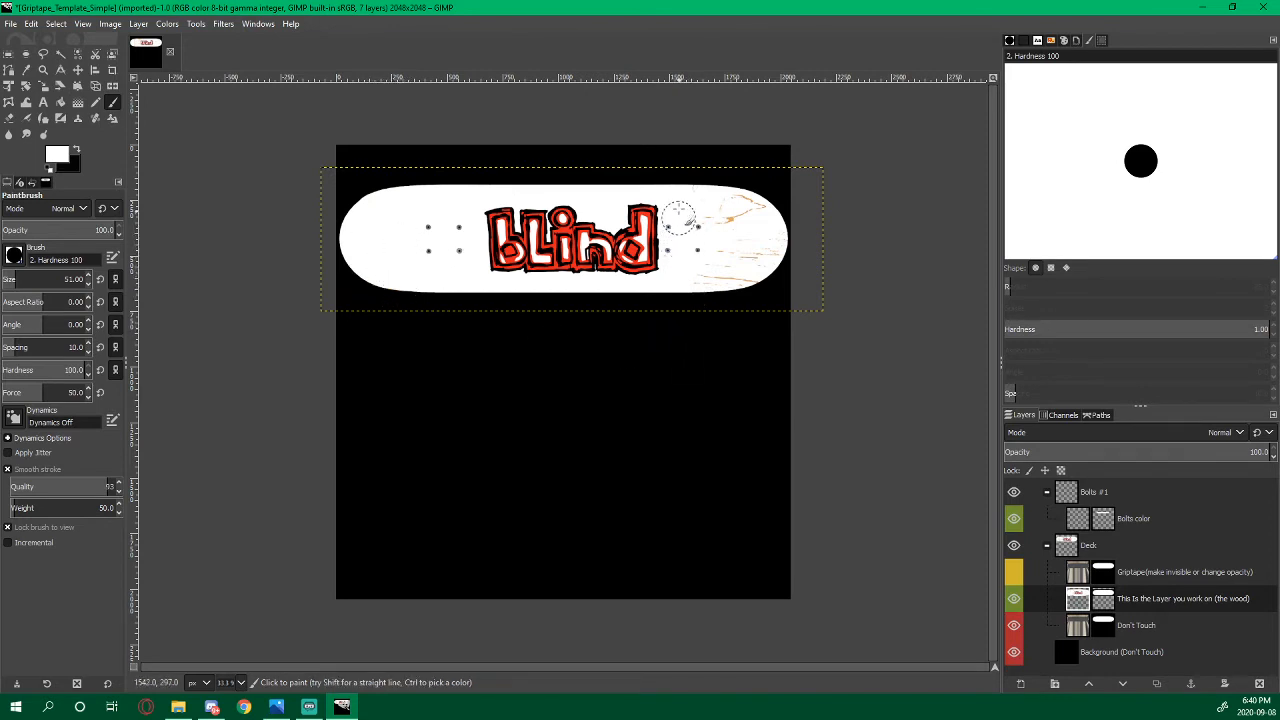
left_click_drag(685, 220, 738, 197)
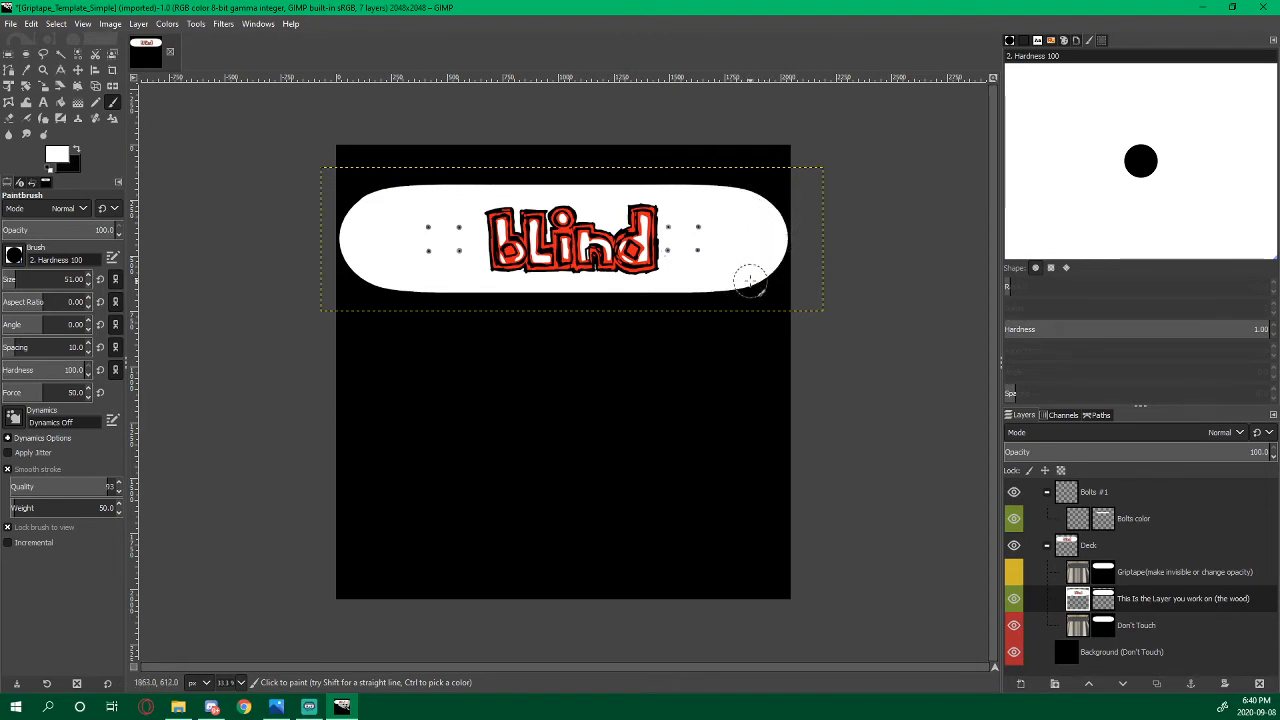
left_click(505, 240)
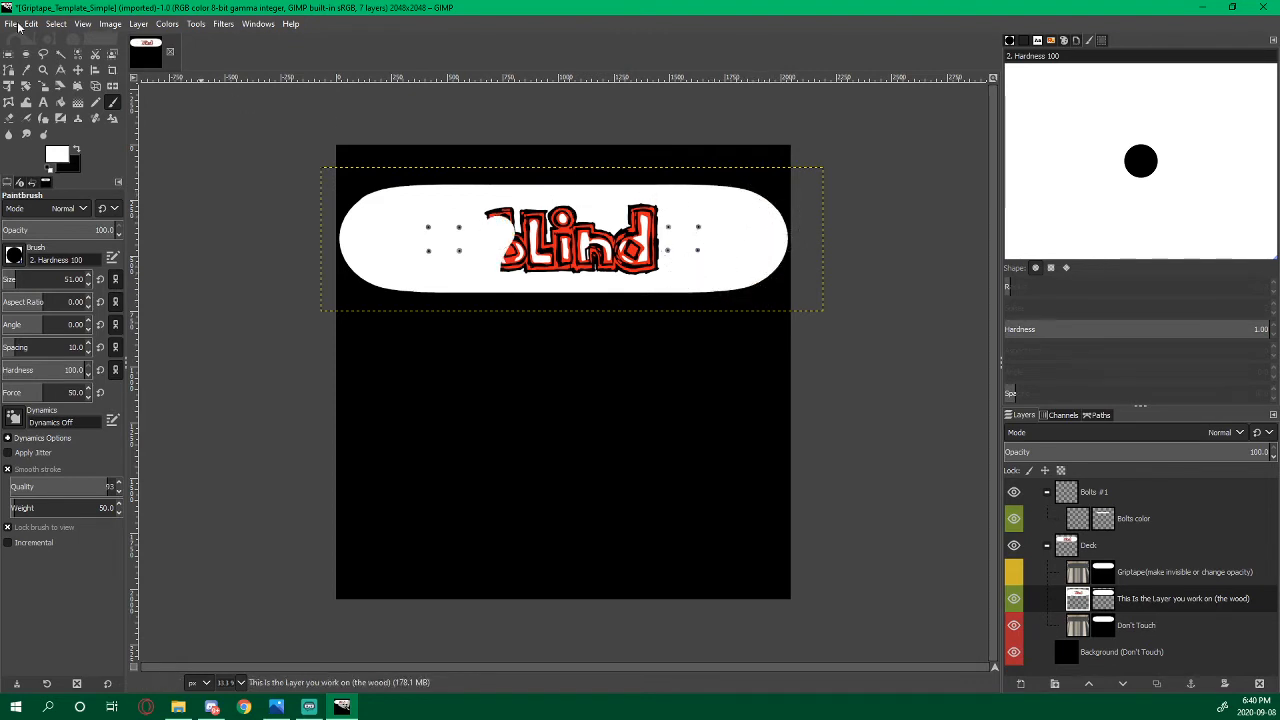
left_click(31, 24)
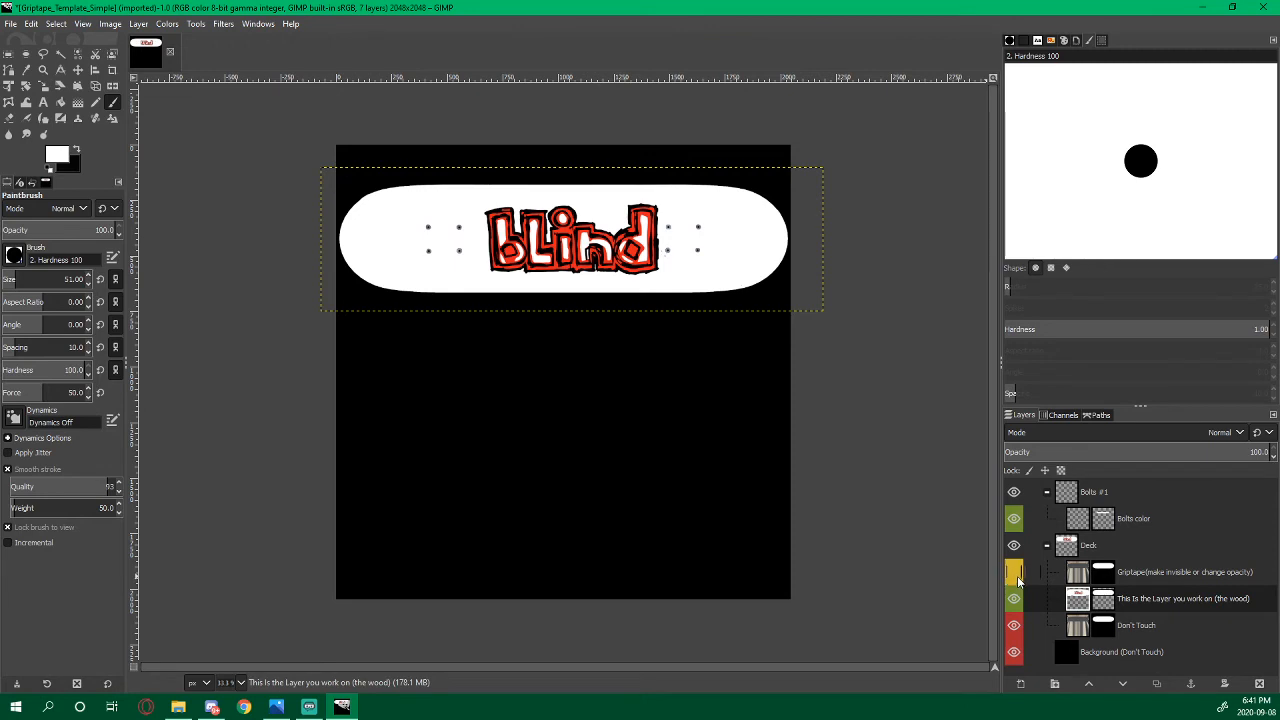
Show the Griptape layer and lower its opacity to 30.0
left_click(1014, 572)
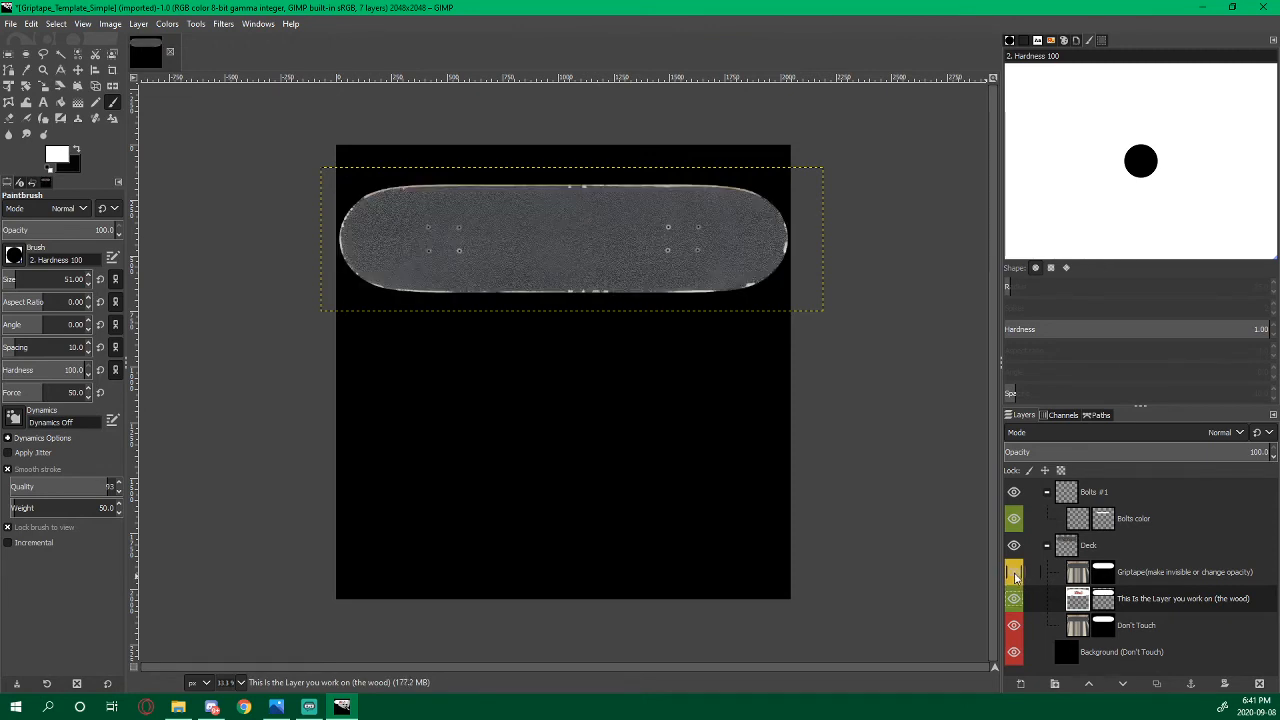
left_click(1014, 572)
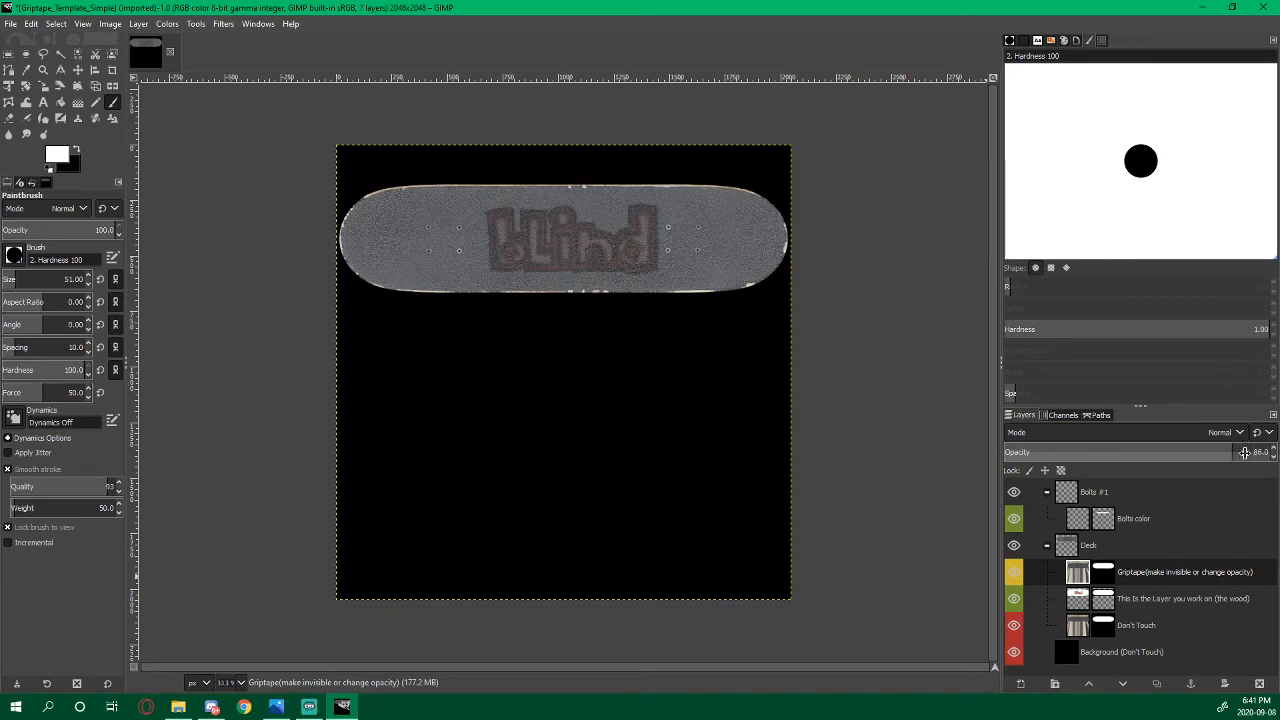
left_click_drag(1260, 452, 1245, 452)
type("30")
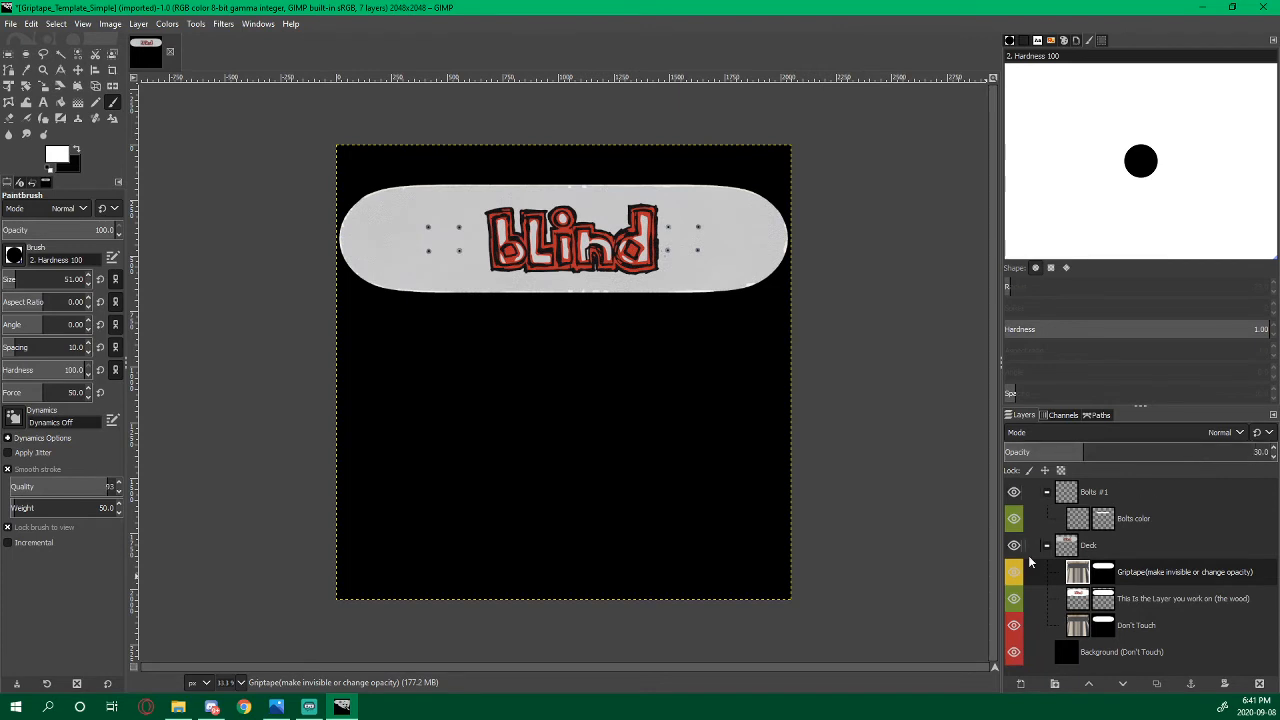
left_click(1014, 572)
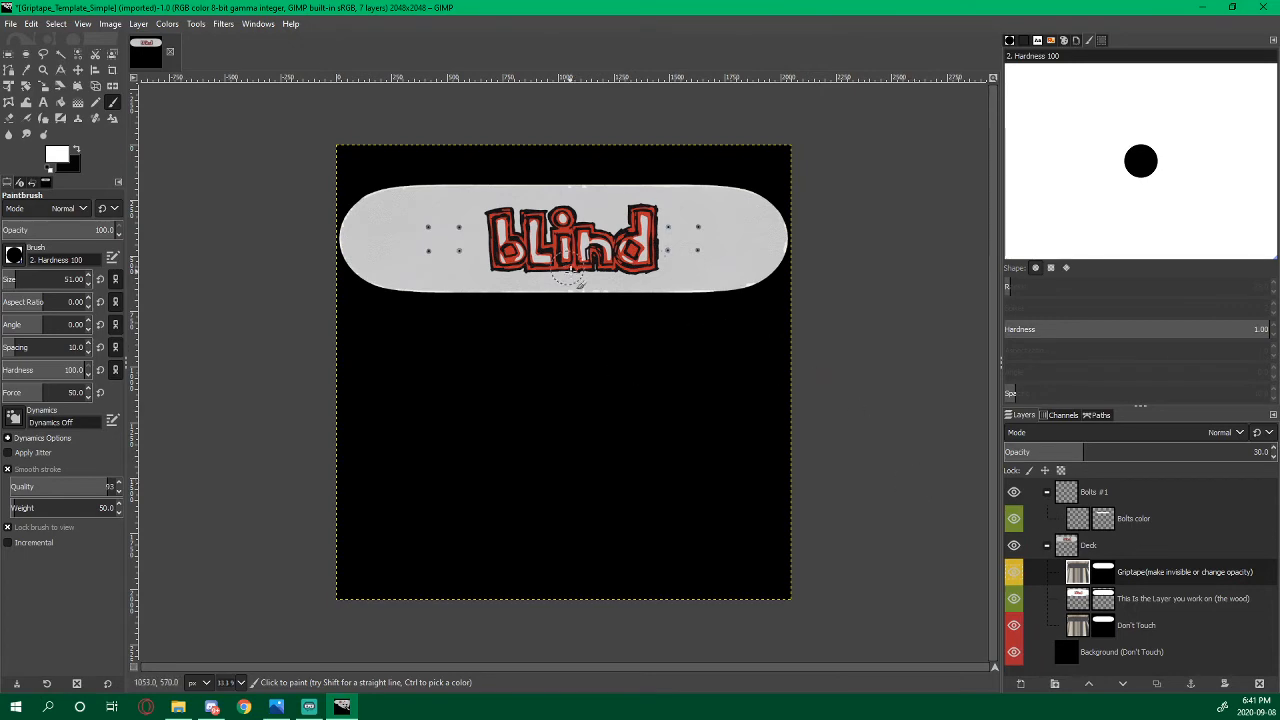
left_click(10, 24)
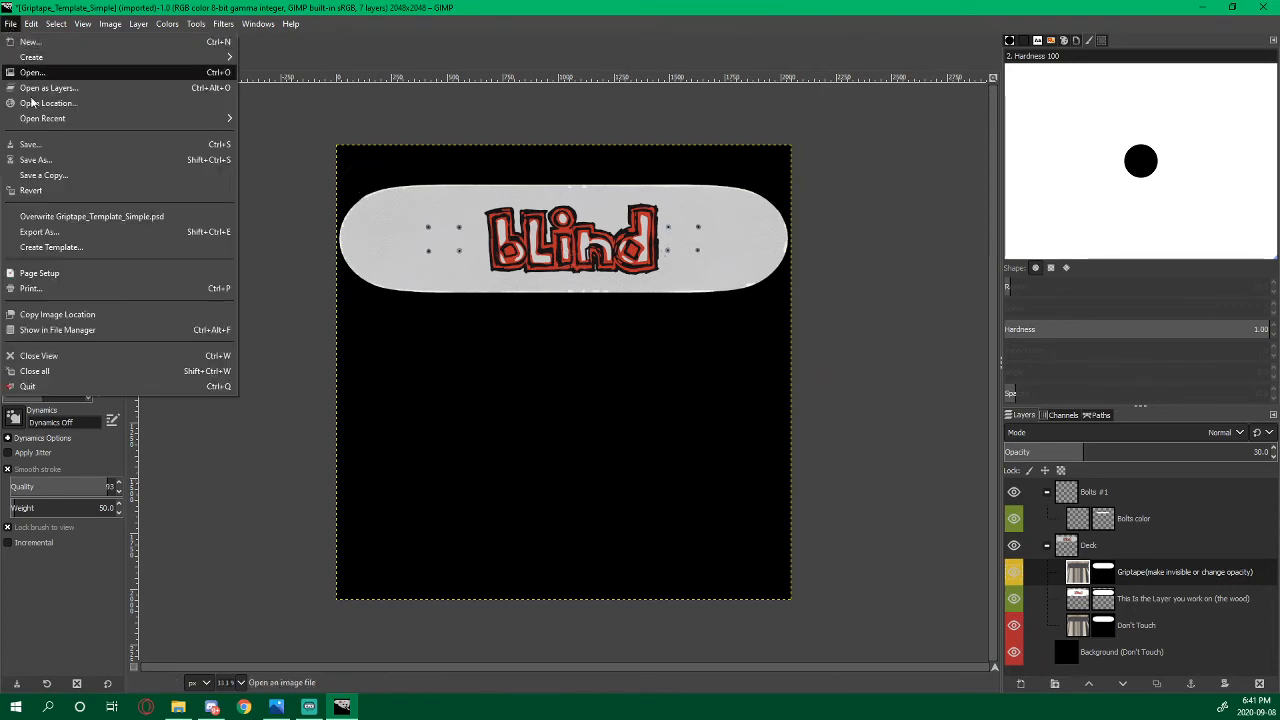
Export as PNG to Desktop, replacing Griptape_Simple_Blind.png, then close GIMP
left_click(40, 232)
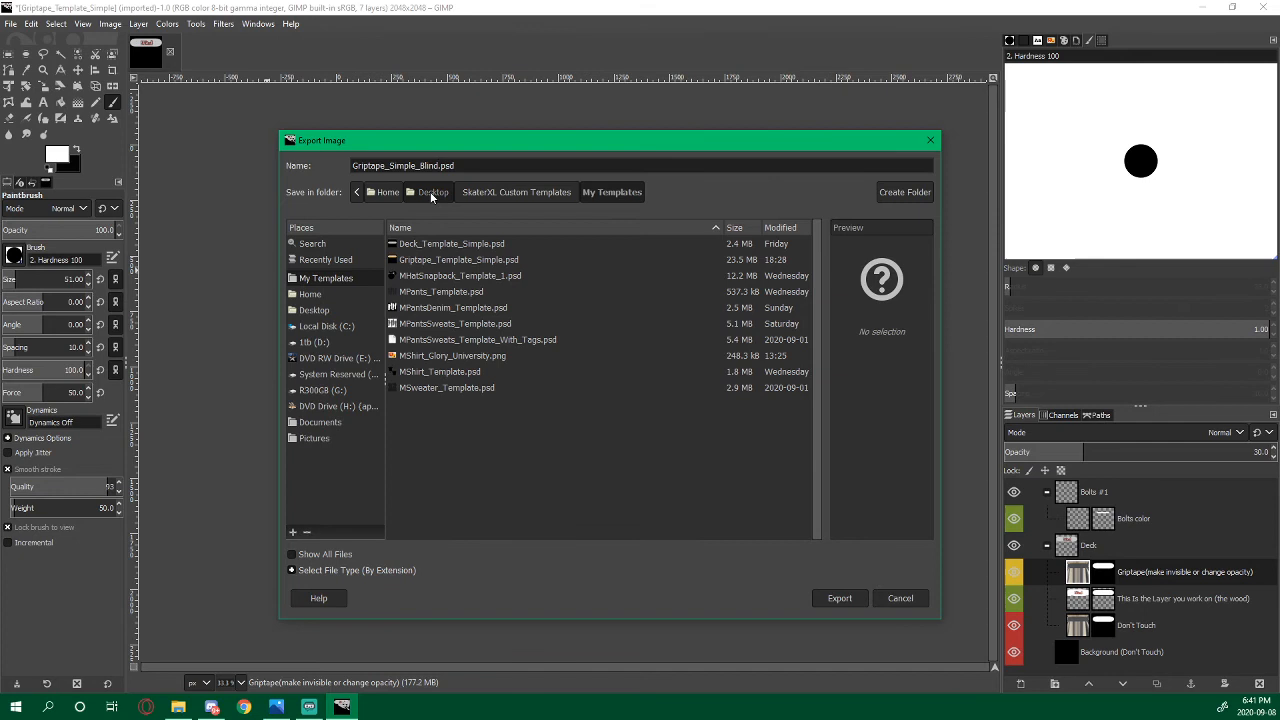
left_click(434, 192)
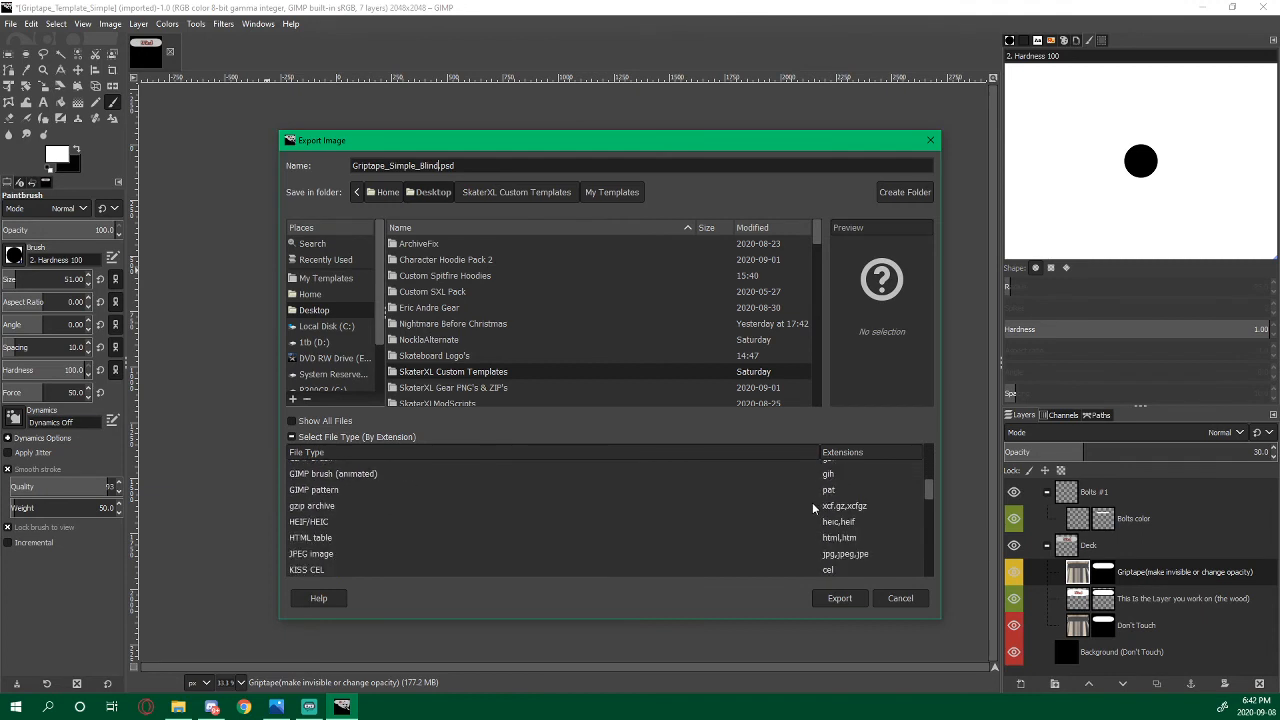
scroll("down", 3)
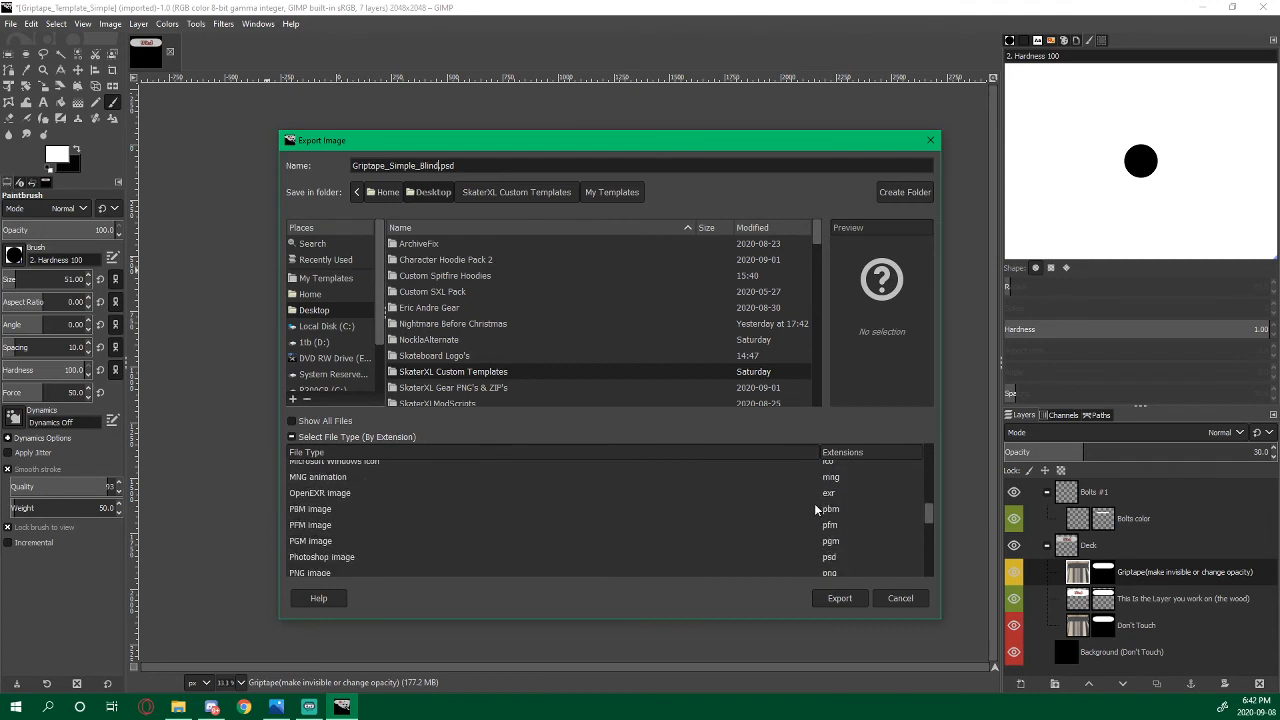
scroll("down", 3)
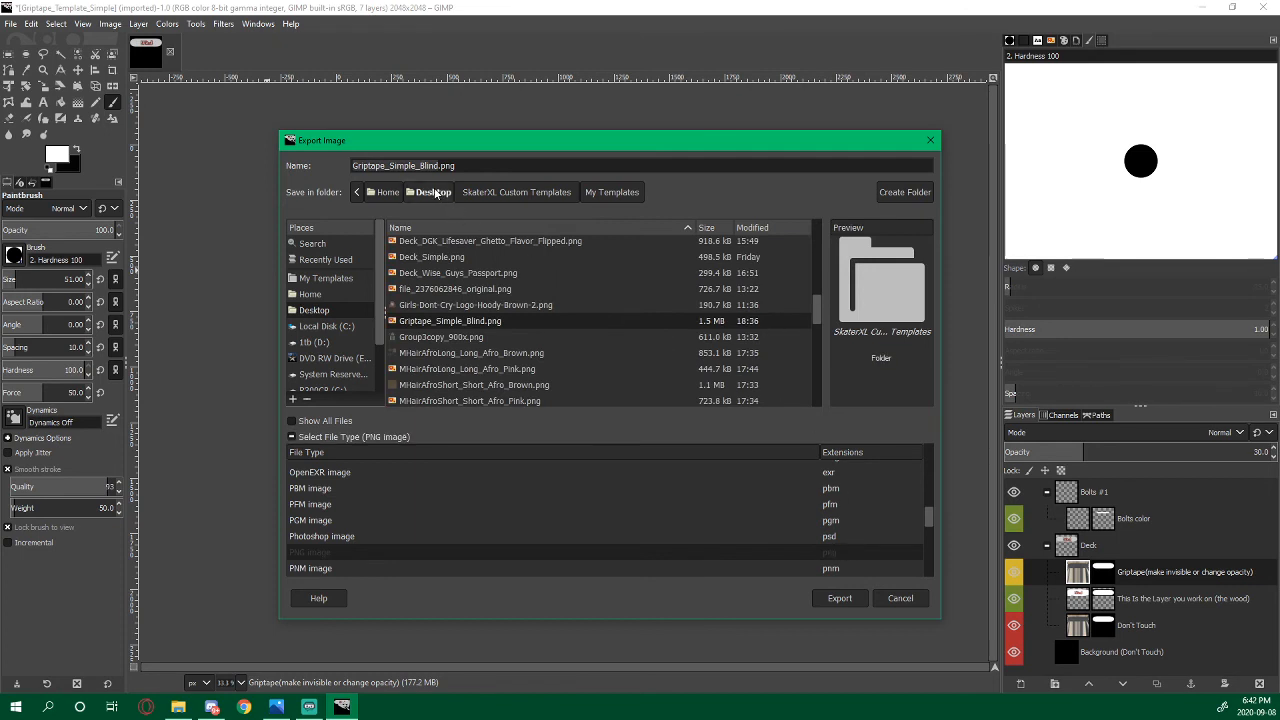
left_click(839, 598)
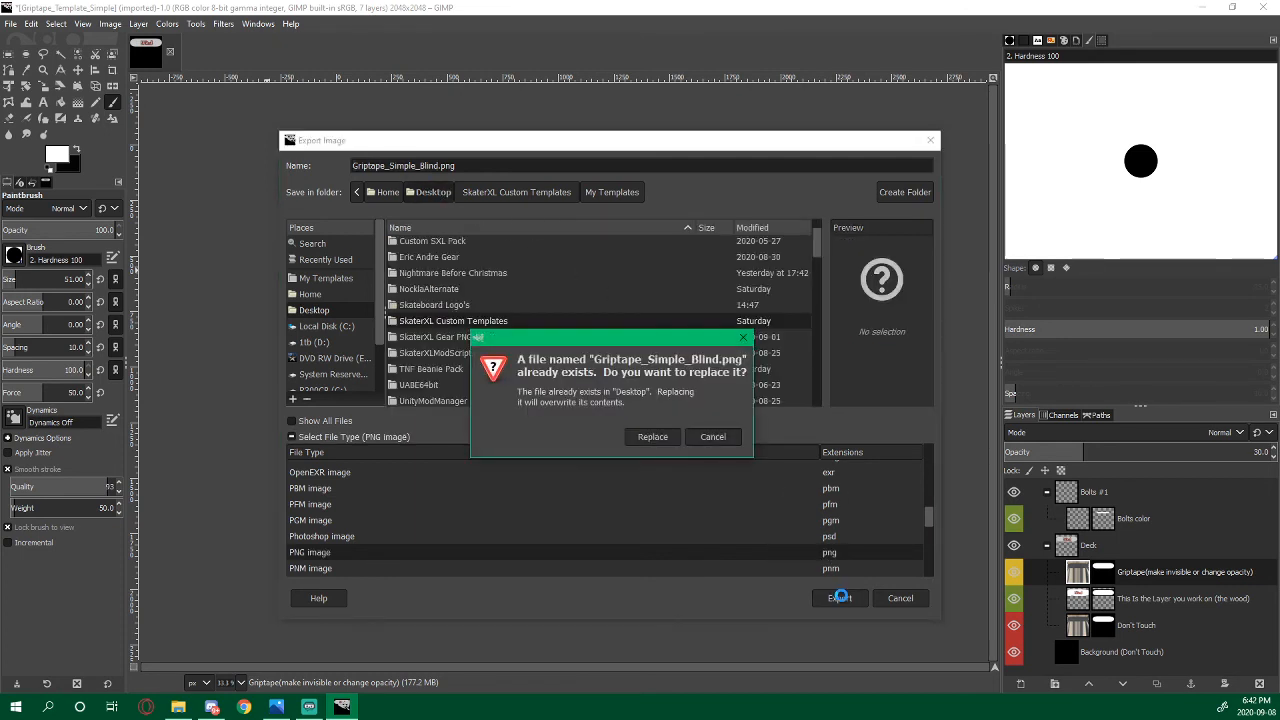
left_click(652, 436)
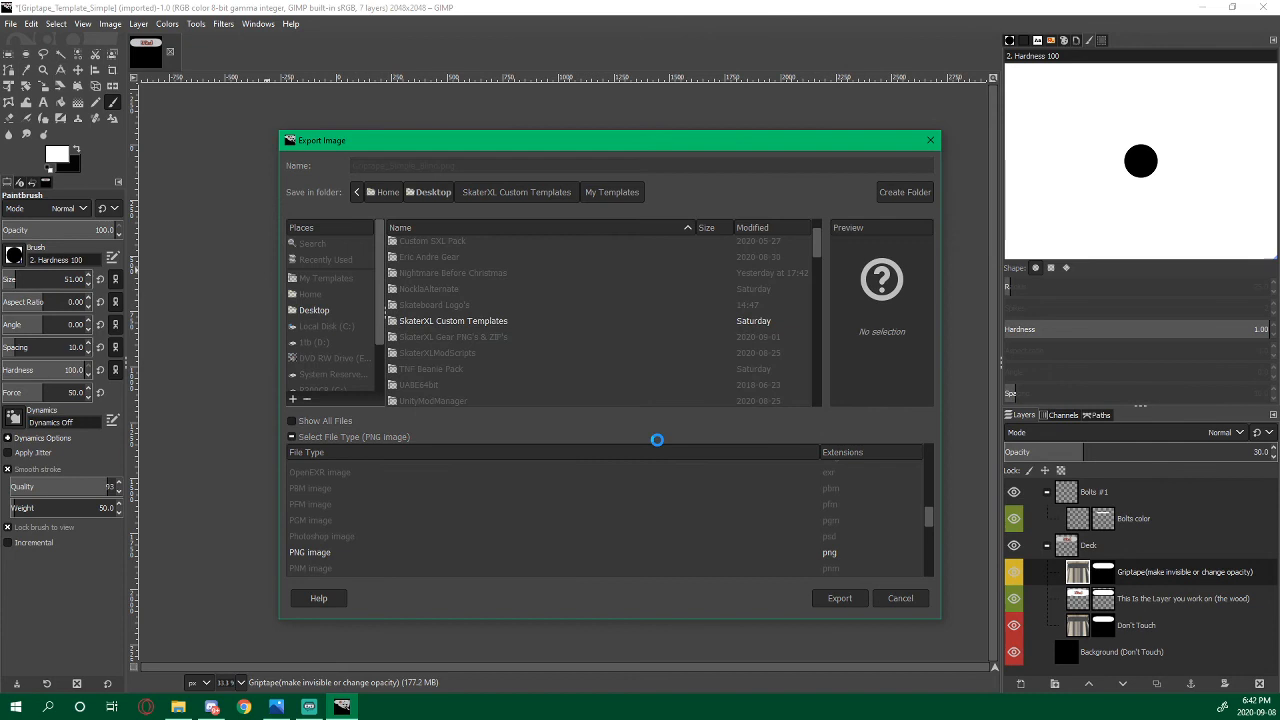
left_click(839, 598)
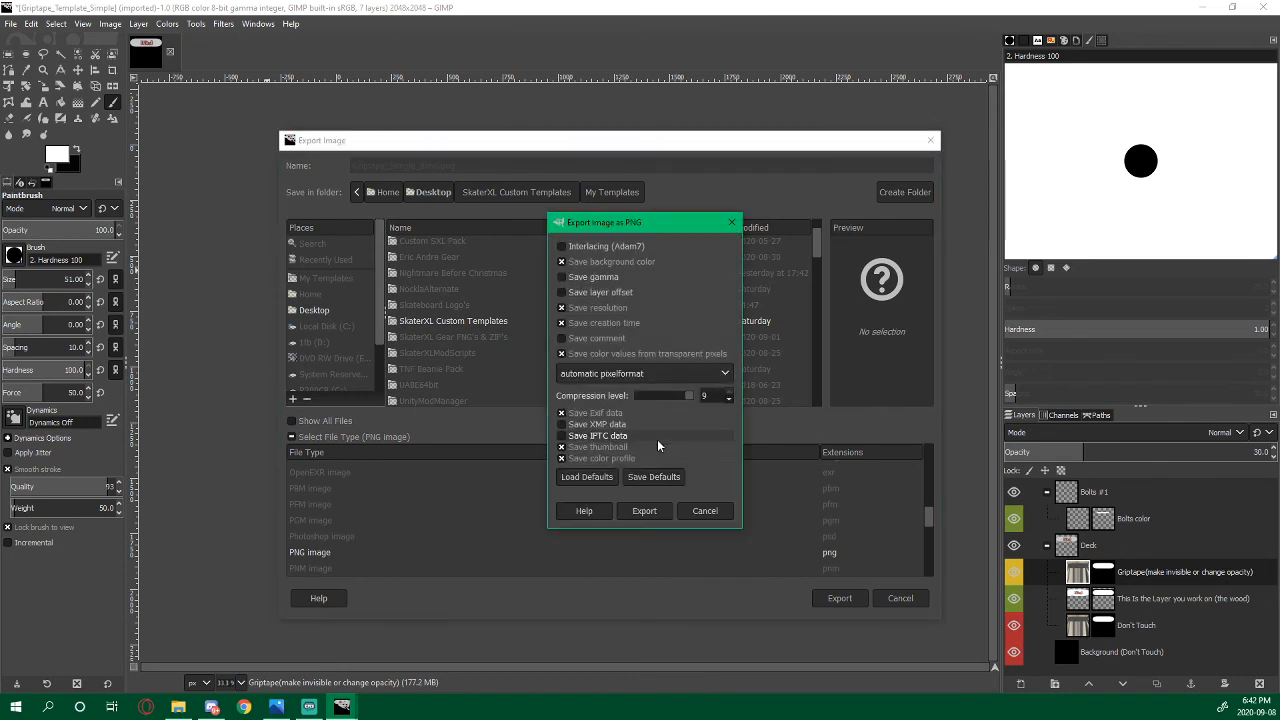
left_click(644, 510)
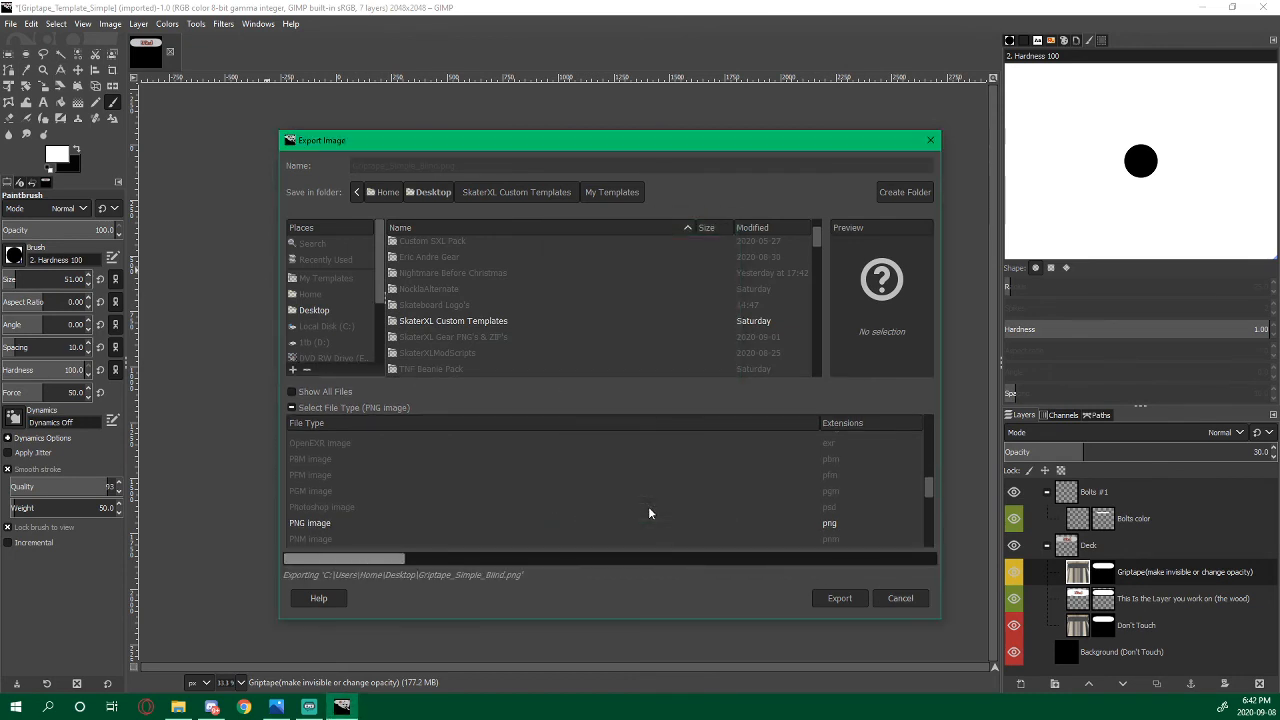
left_click(839, 598)
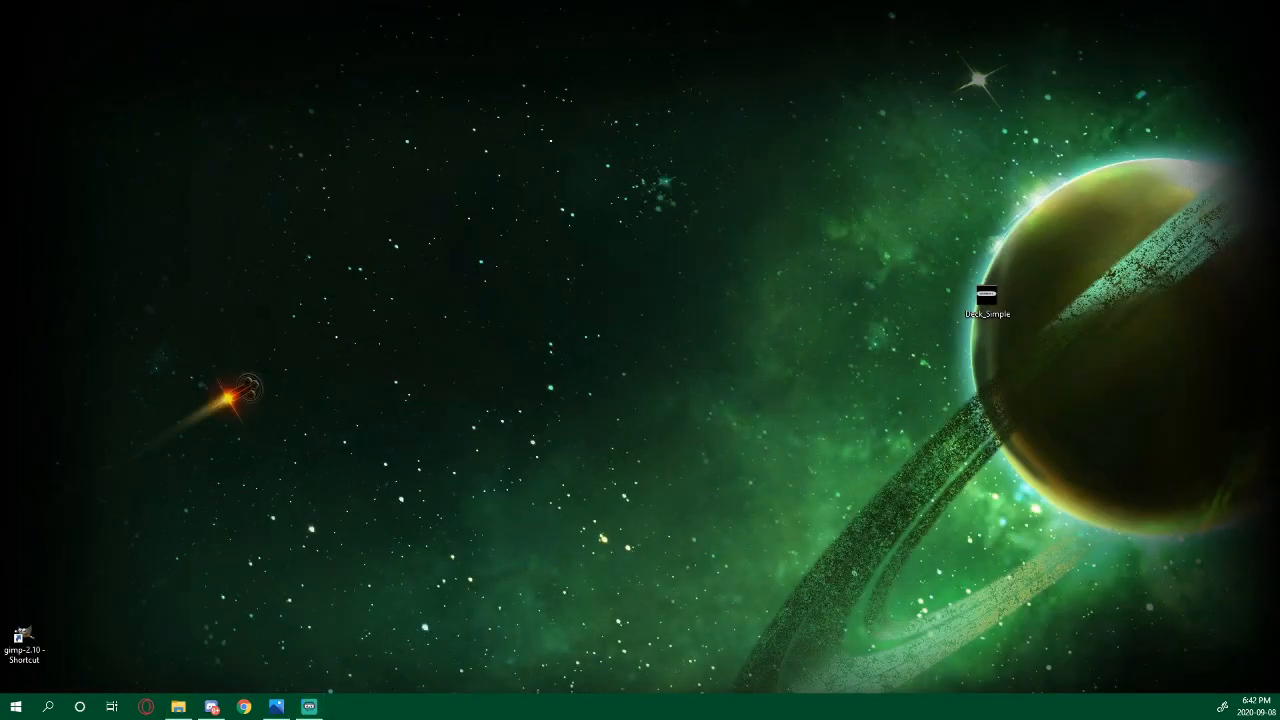
mouse_move(314, 328)
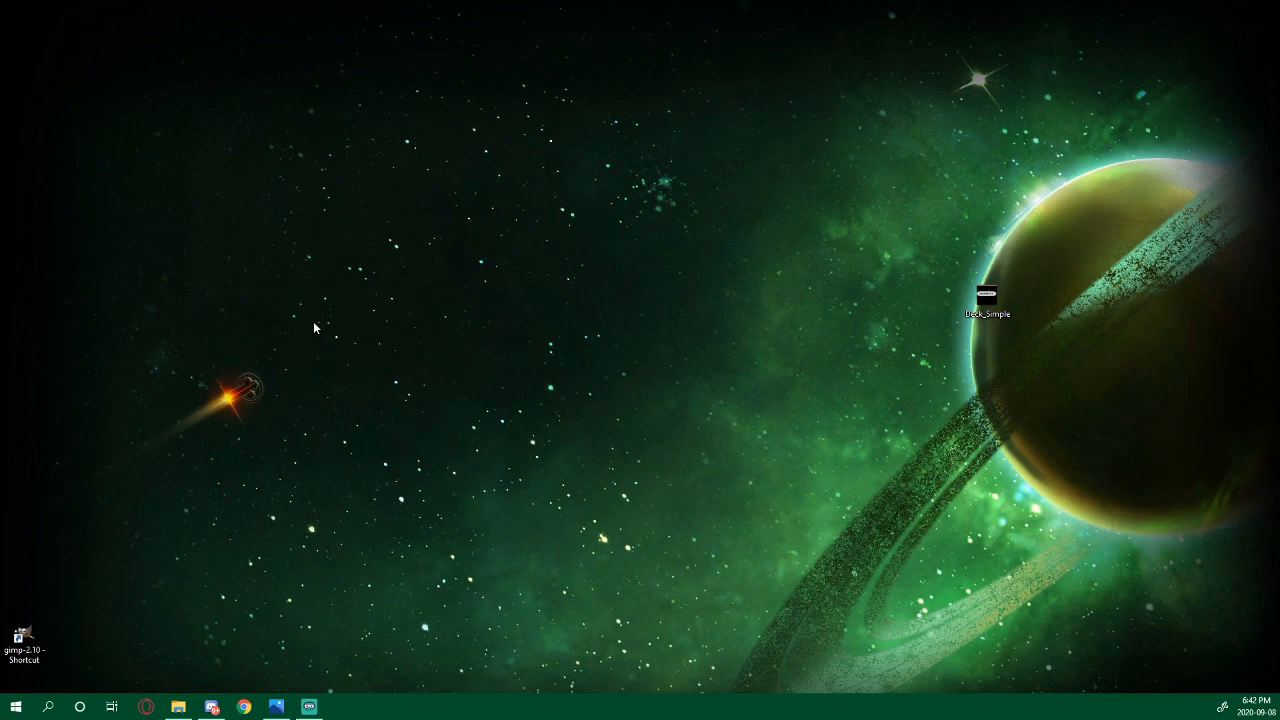
Open Griptape_Simple_Blind.png from the desktop in Photos
double_click(986, 297)
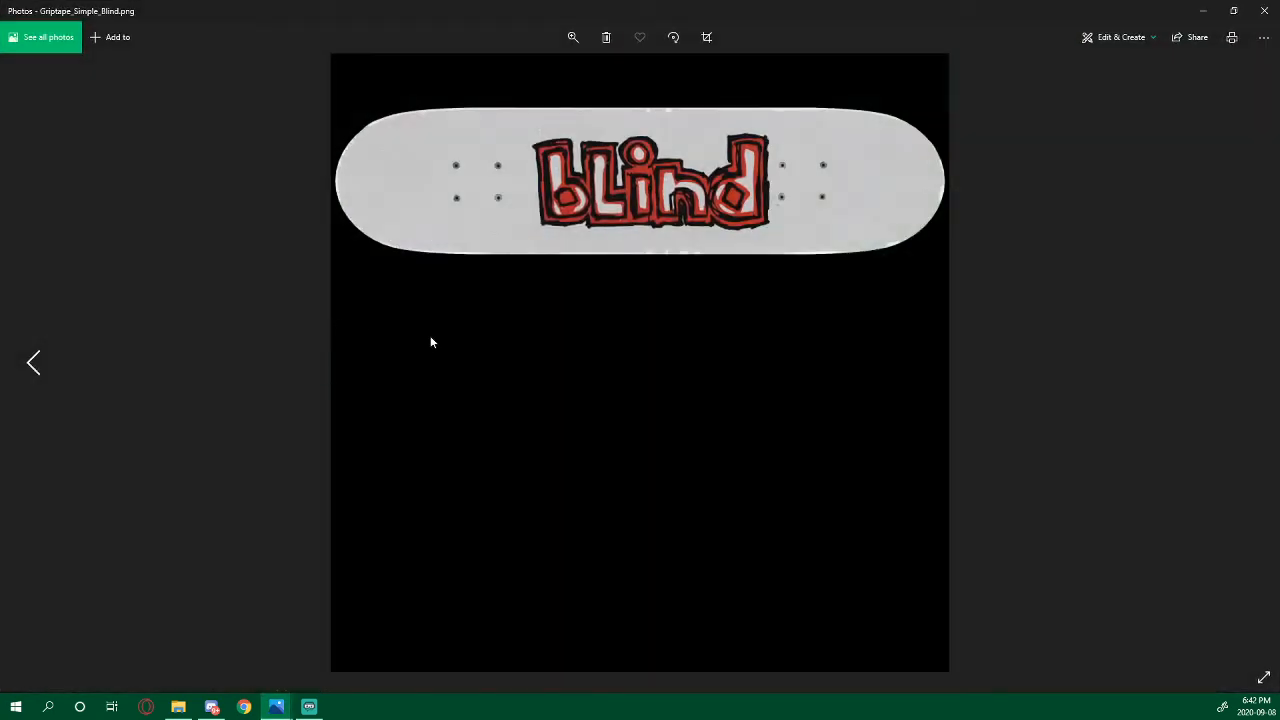
mouse_move(567, 381)
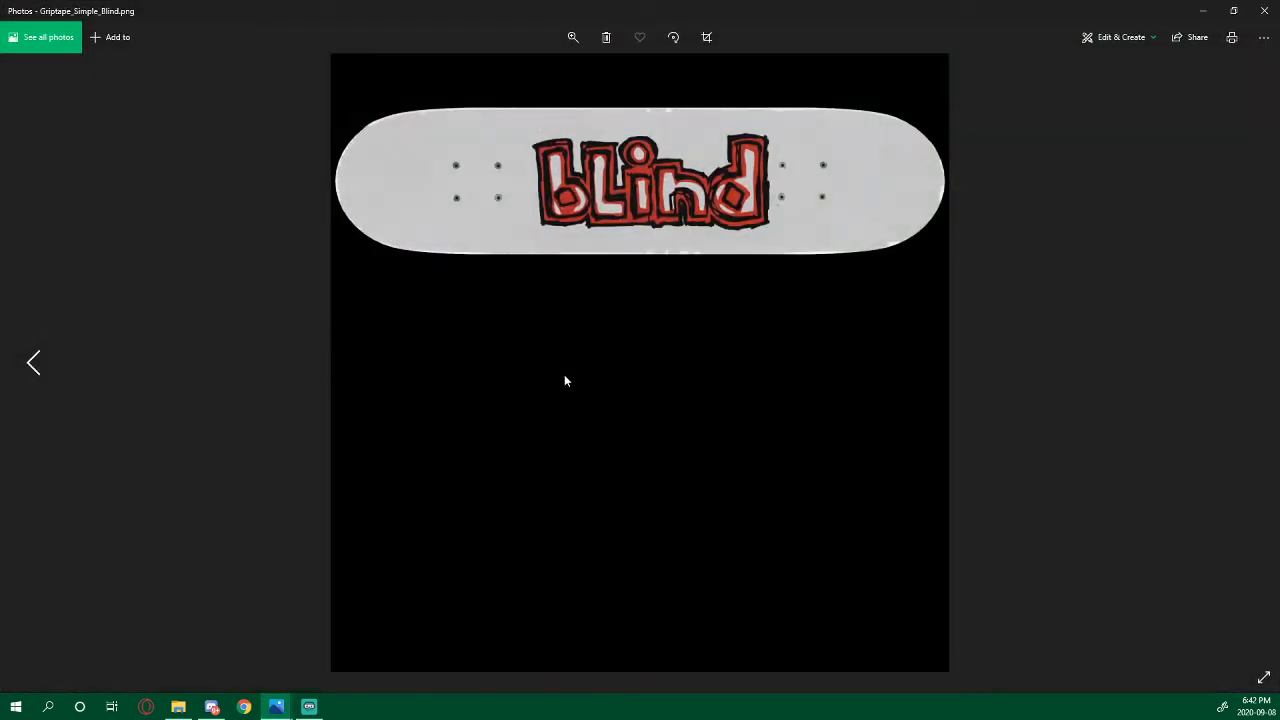